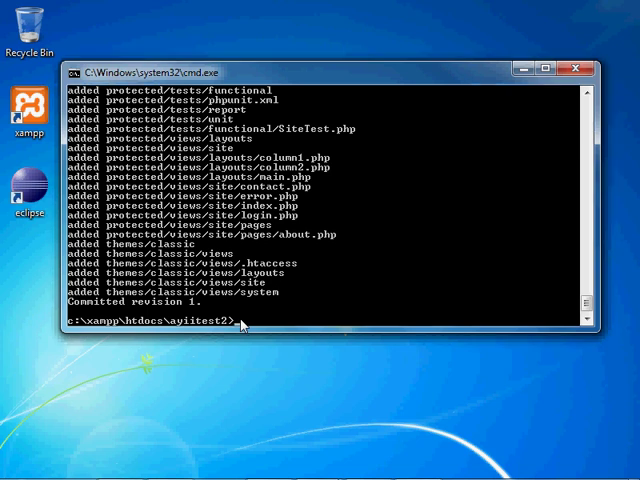
Enter the command 'cctrlapp ayiitest2 push' to push the committed revision to cloudControl.
text(cstr)
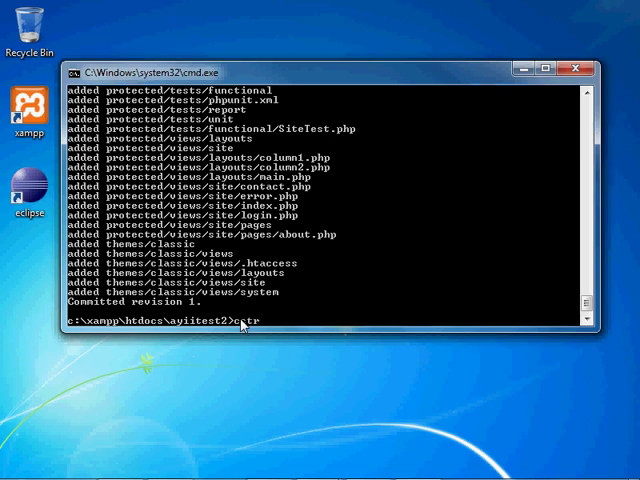
text(lapp)
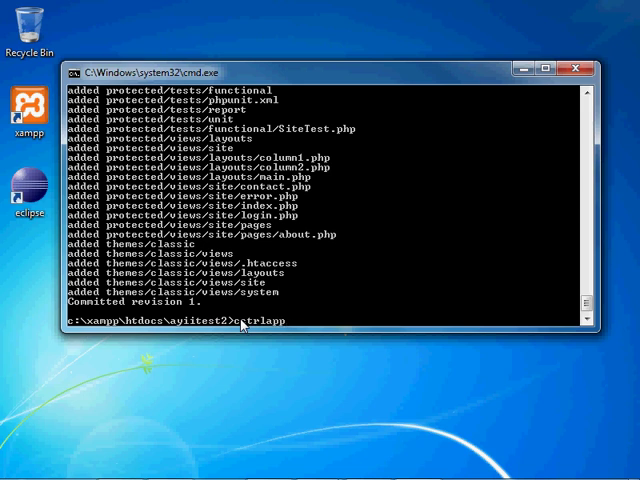
text(ayi)
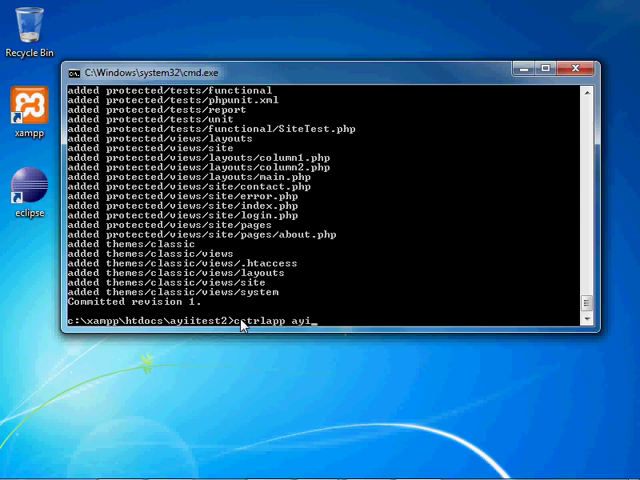
text(itest2)
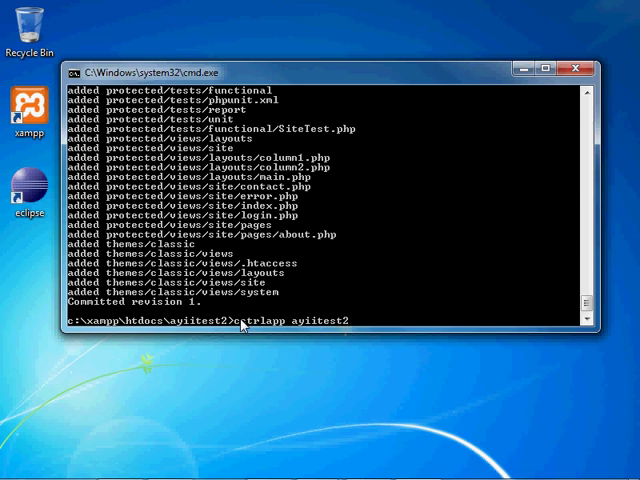
text(push)
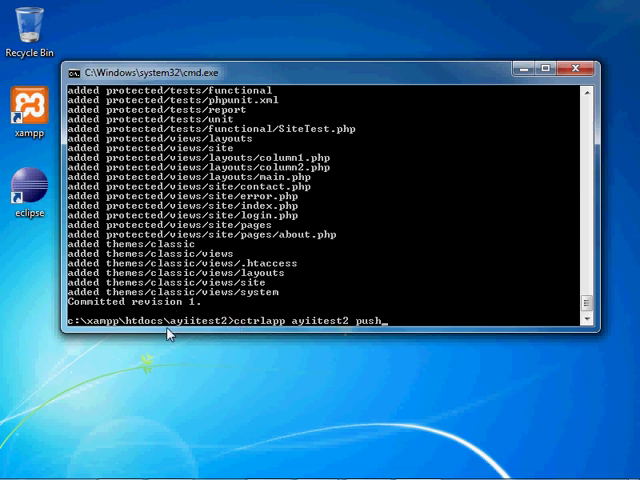
mouse_move(220, 330)
text(cctrl)
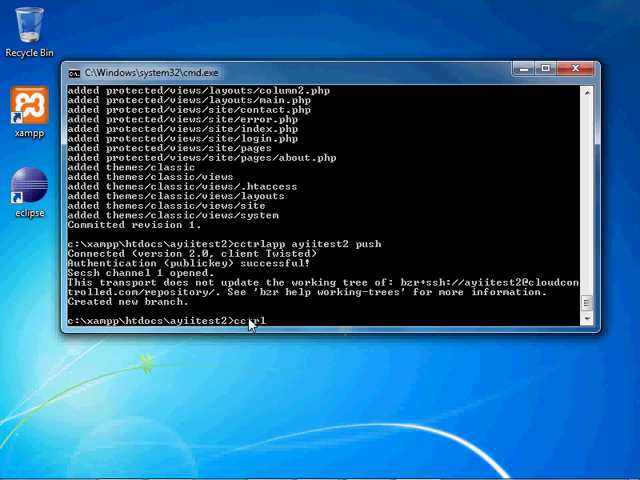
Enter the command 'cctrlapp ayiitest2/default deploy' to deploy the default deployment.
text(app)
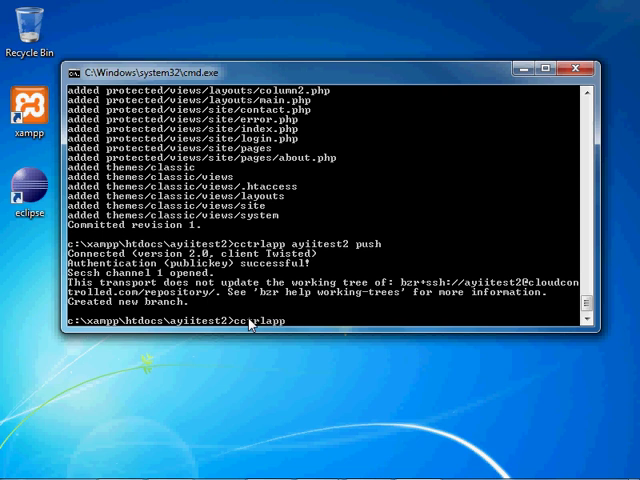
text(ayiitest2/)
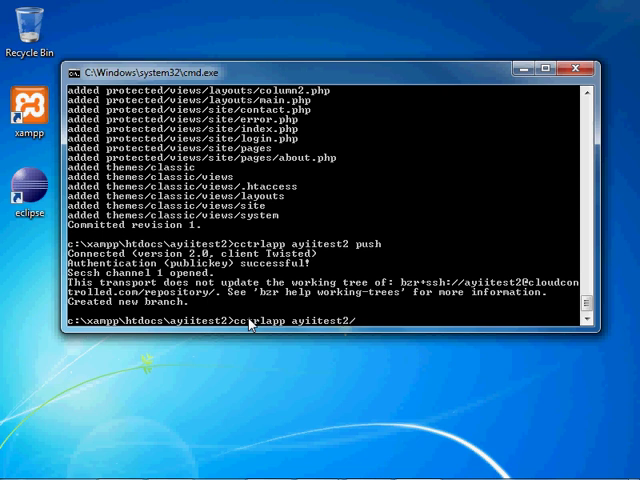
text(default)
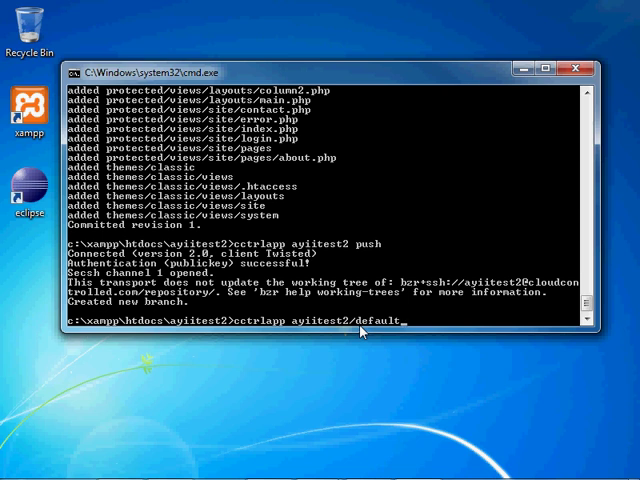
mouse_move(364, 332)
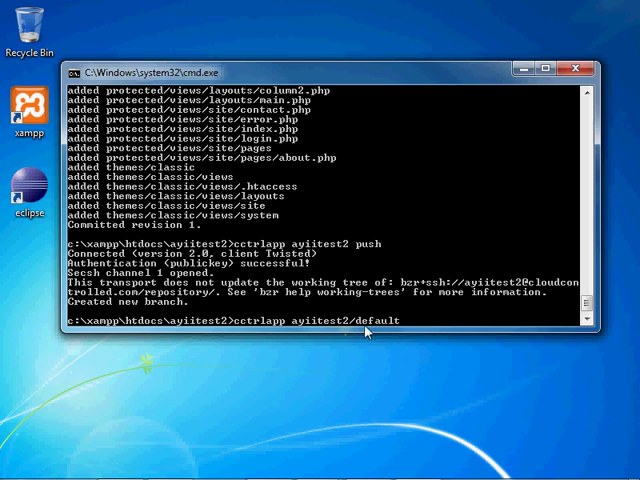
mouse_move(362, 328)
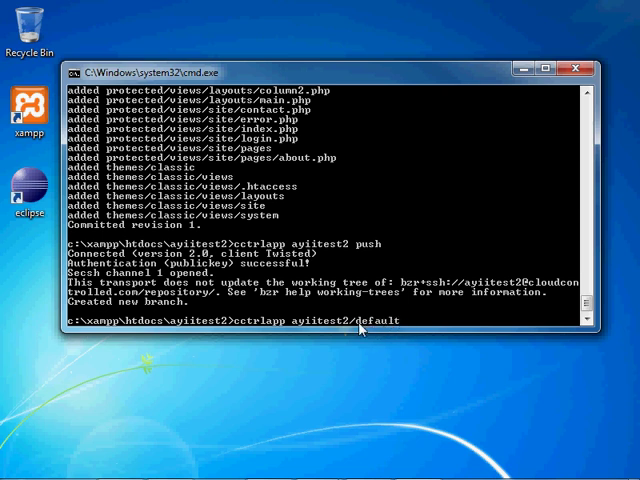
text(deploy)
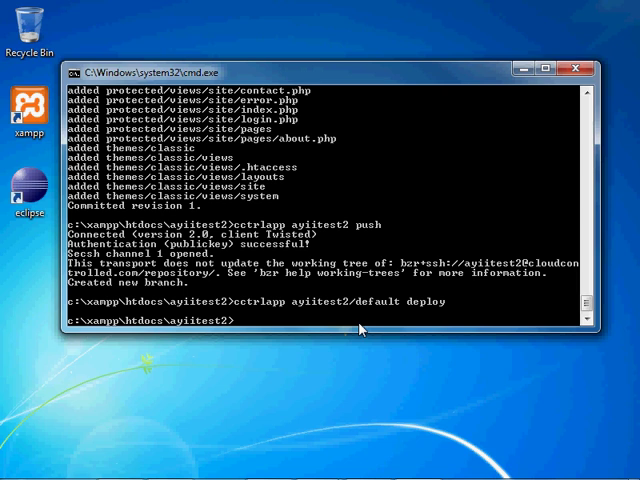
mouse_move(364, 328)
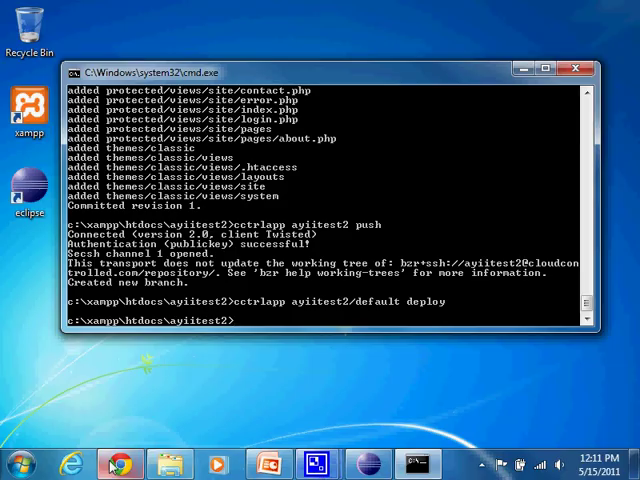
Bring up Chrome to view the deployed Yii welcome page at ayiitest2.cloudcontrolled.com.
click(118, 464)
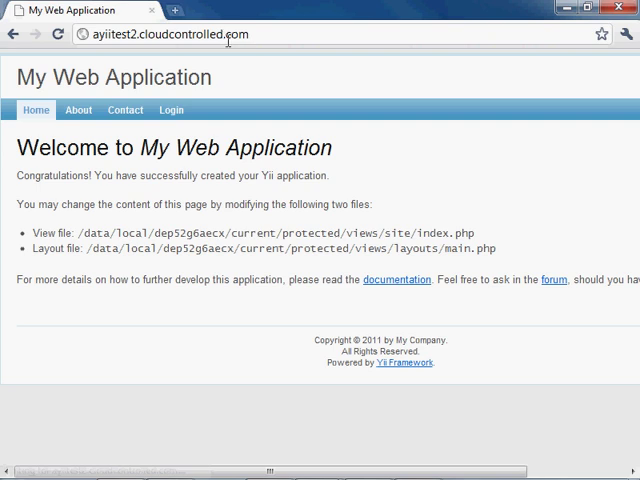
mouse_move(12, 82)
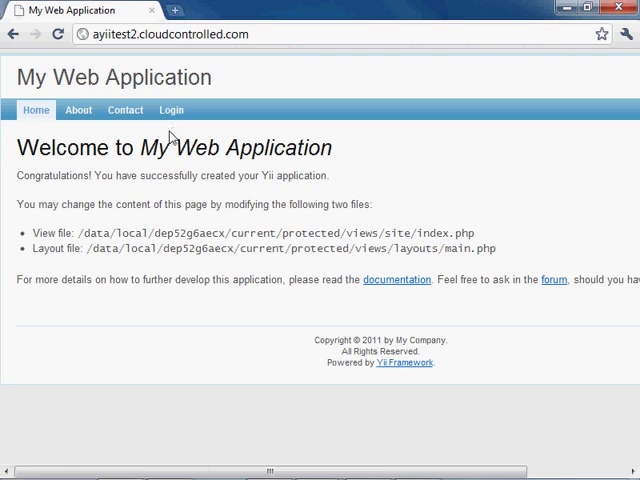
mouse_move(144, 144)
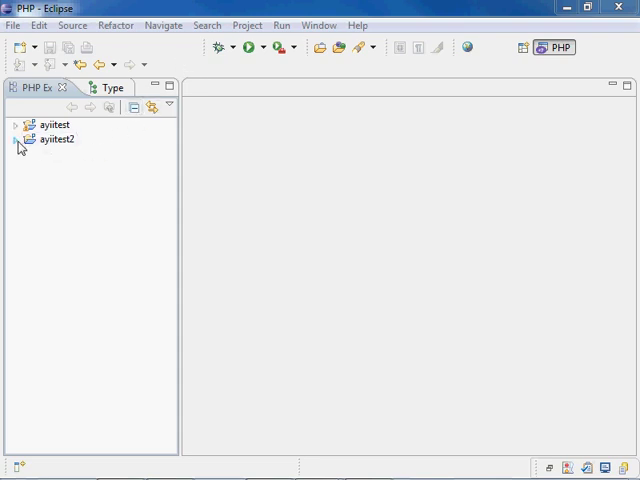
Expand the ayiitest2 project tree through protected and controllers to reveal SiteController.php.
click(16, 140)
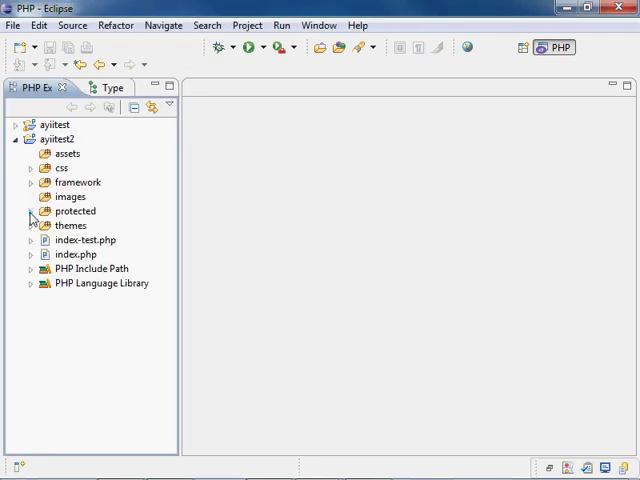
click(32, 212)
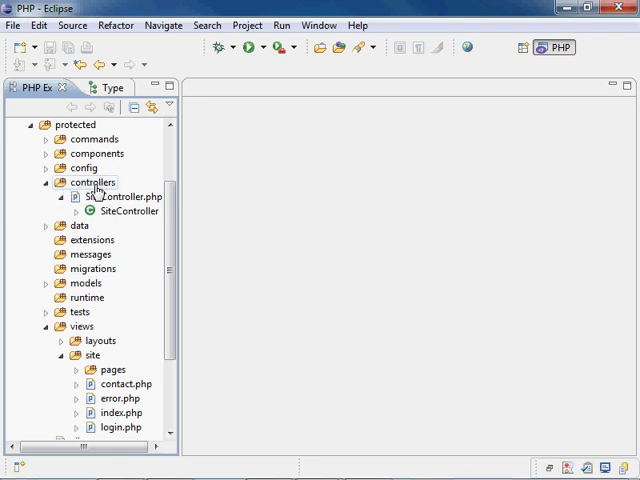
click(60, 196)
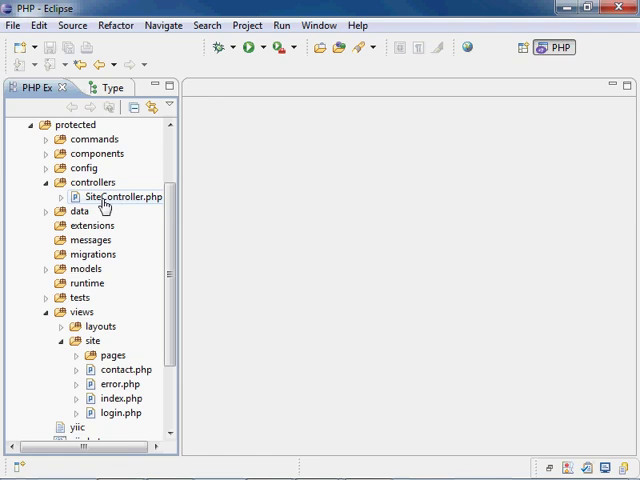
Load SiteController.php into the editor to show the SiteController class and its actions.
double_click(122, 196)
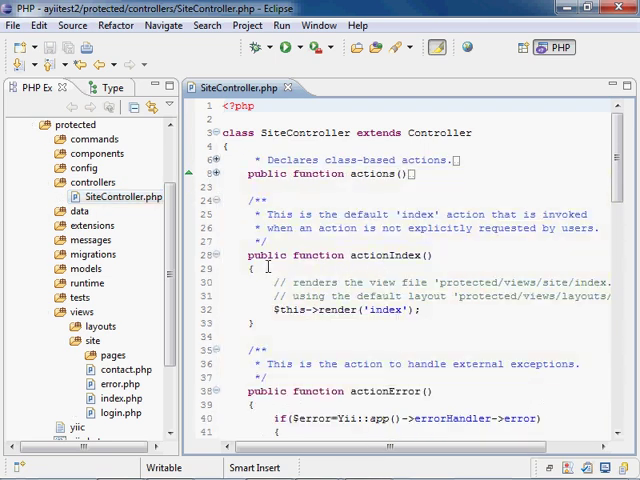
mouse_move(290, 132)
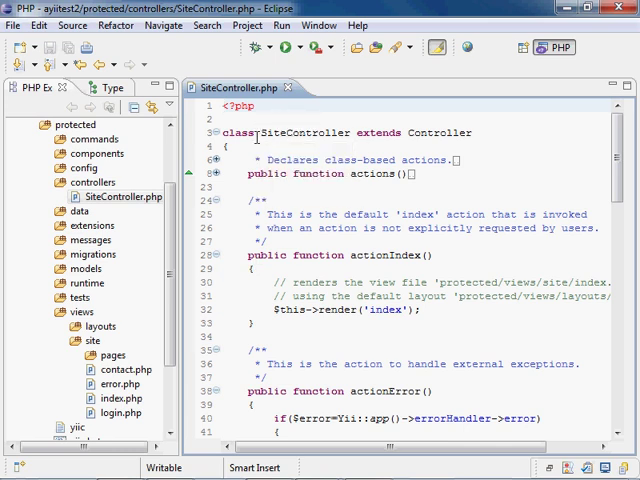
click(92, 182)
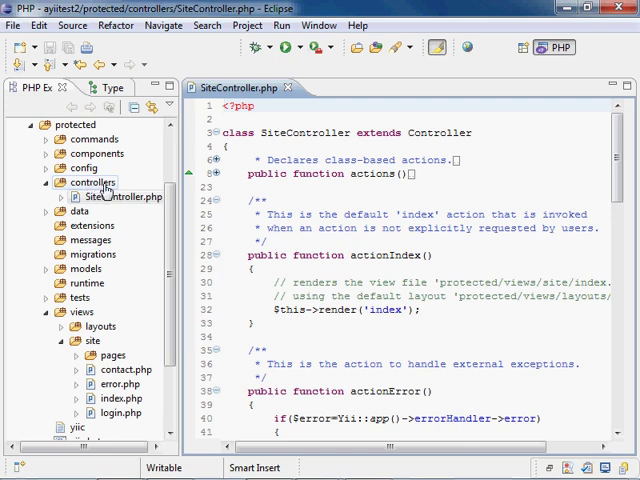
mouse_move(264, 132)
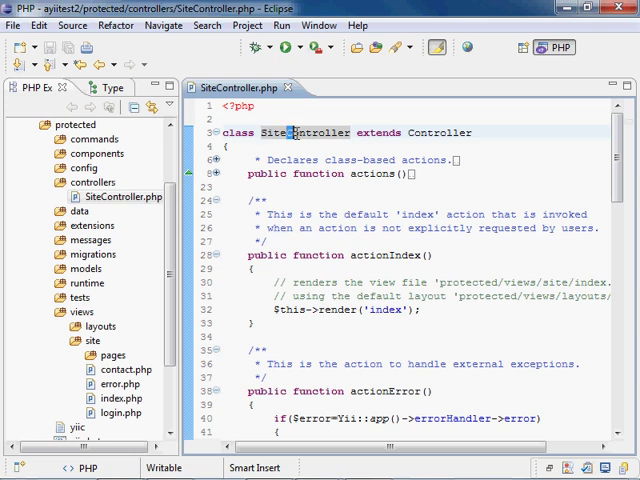
double_click(320, 132)
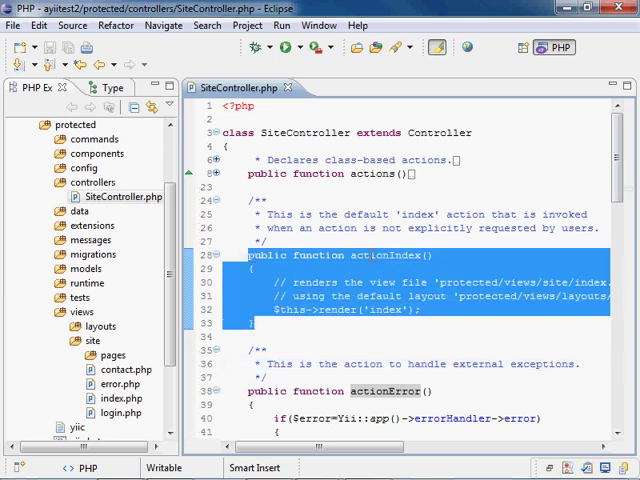
click(348, 240)
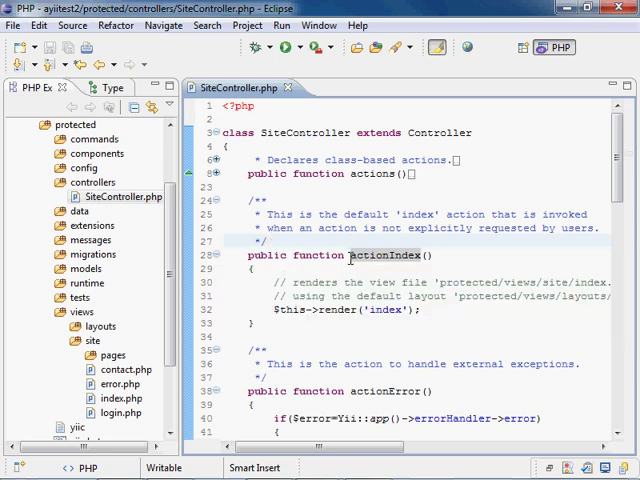
double_click(364, 256)
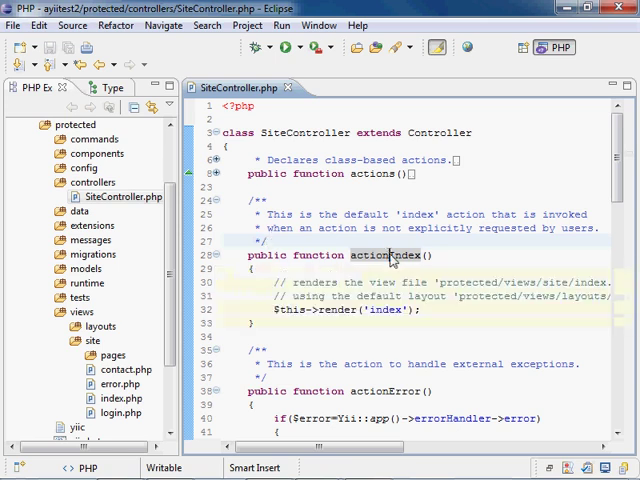
double_click(404, 256)
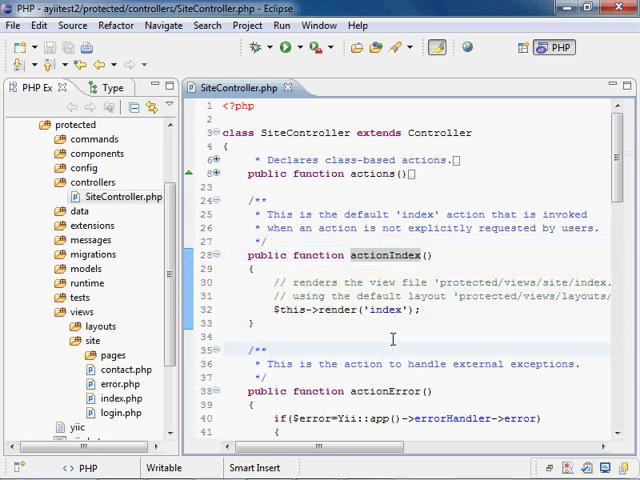
scroll(down, 3)
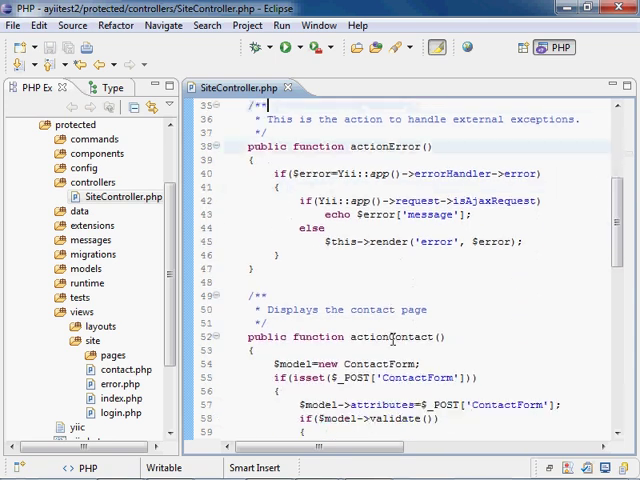
scroll(down, 3)
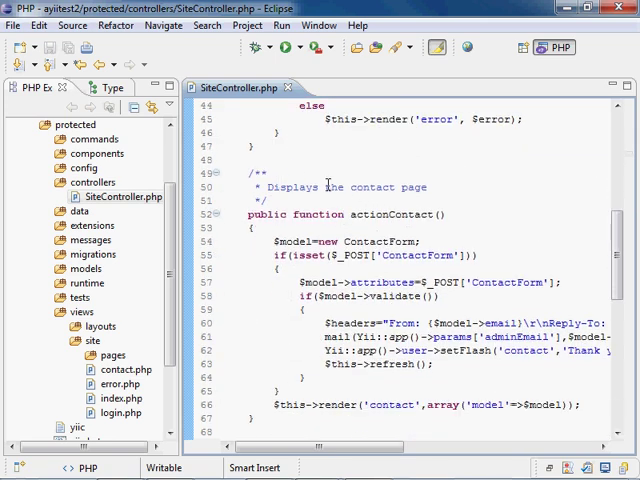
double_click(408, 214)
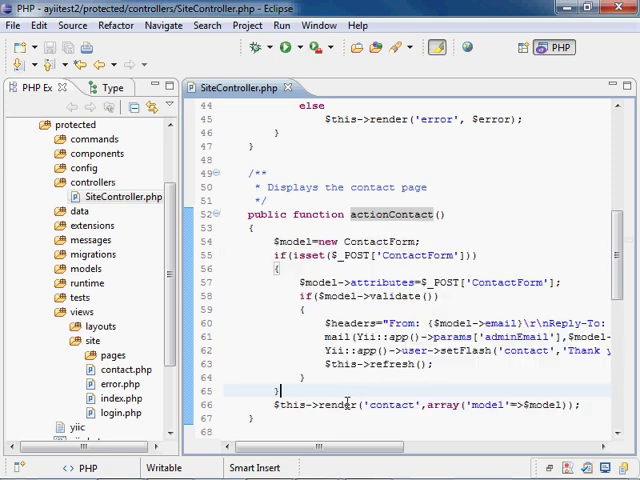
double_click(390, 404)
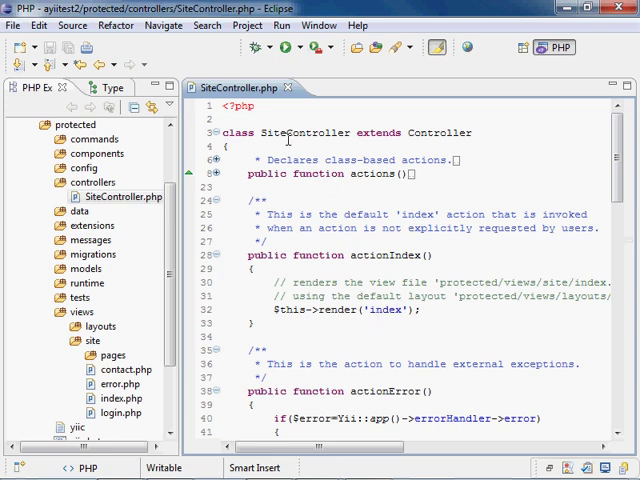
double_click(272, 132)
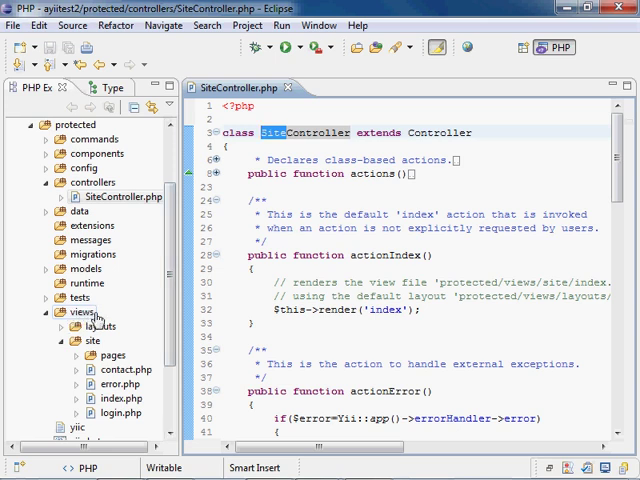
click(92, 340)
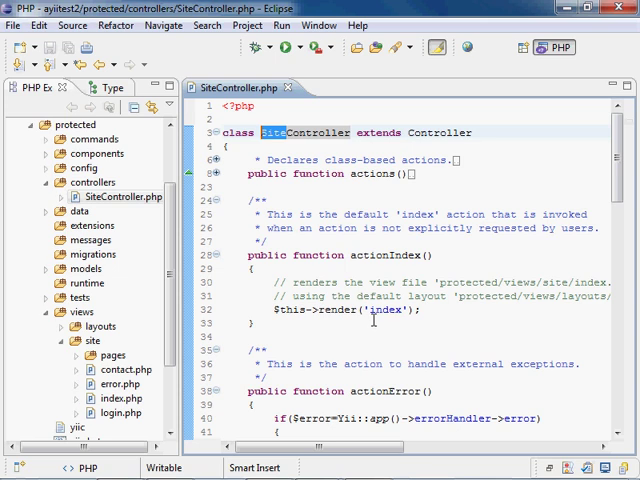
double_click(388, 312)
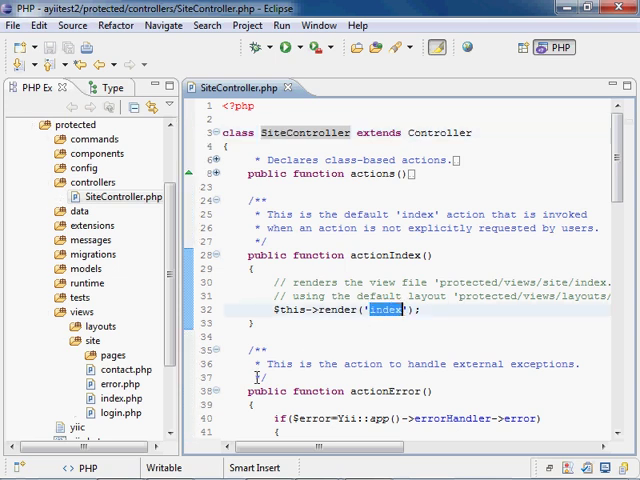
click(116, 410)
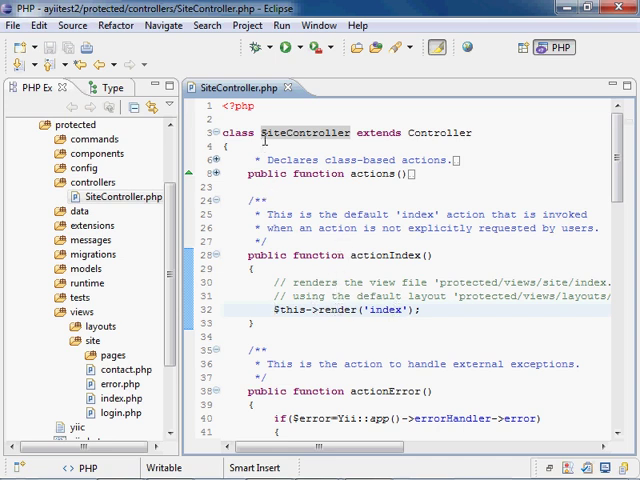
click(64, 340)
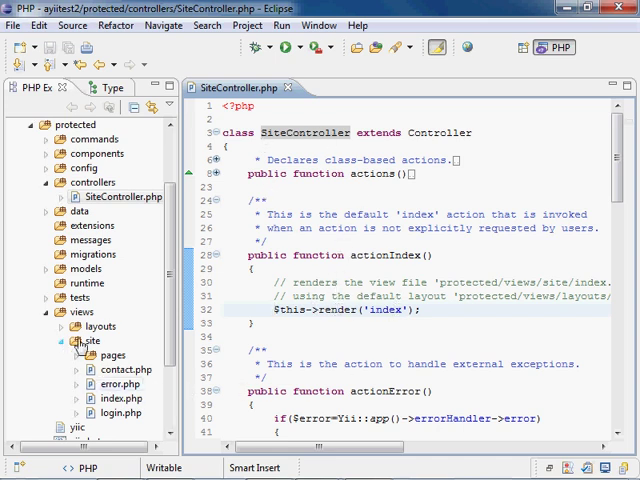